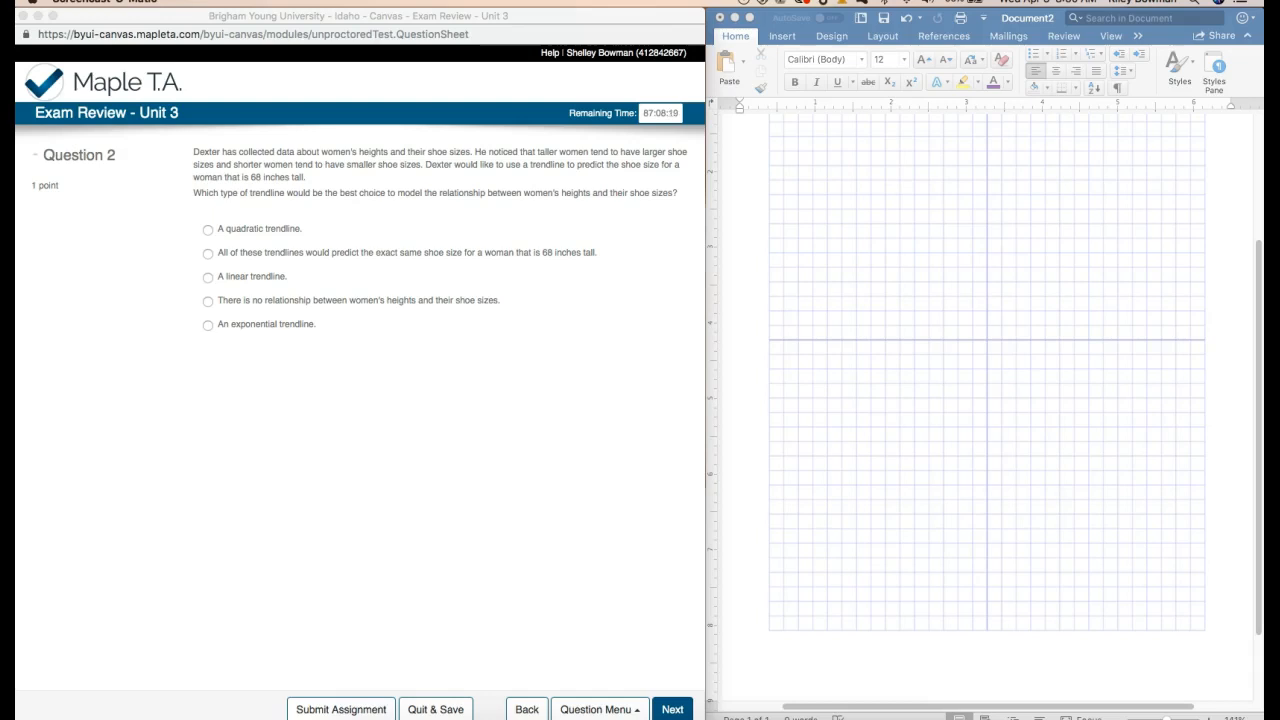
mouse_move(176, 556)
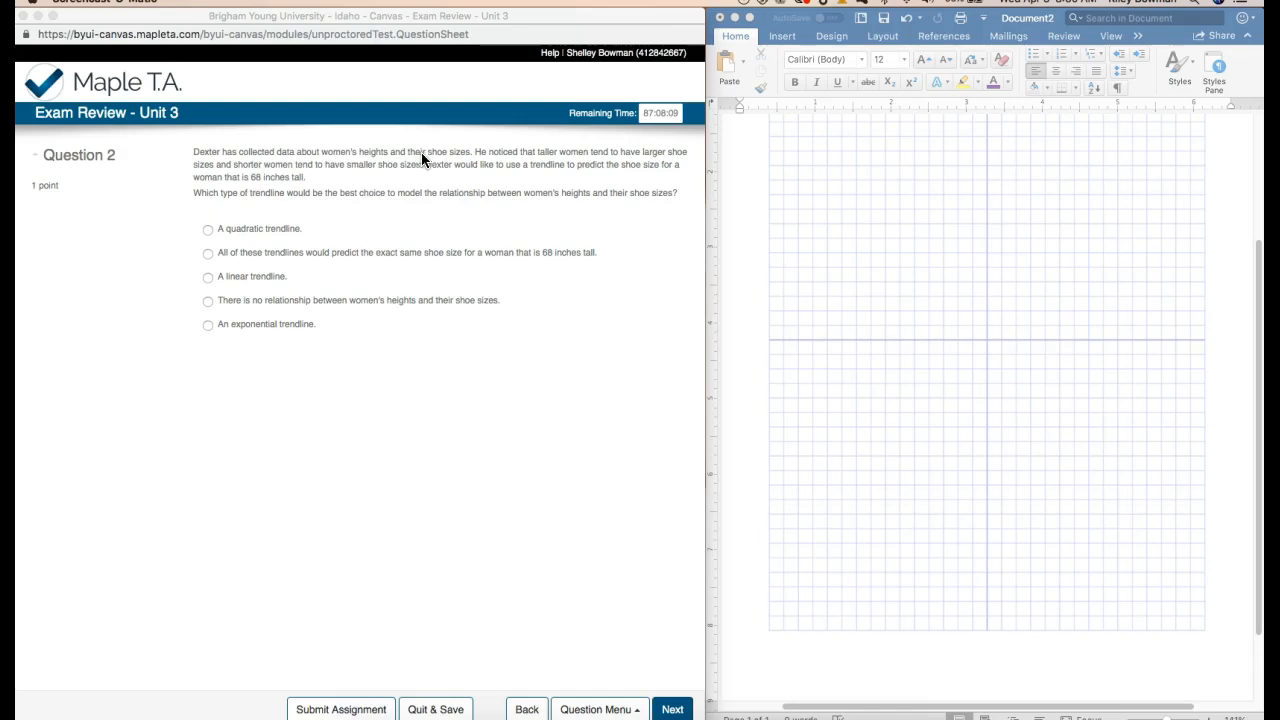
mouse_move(672, 158)
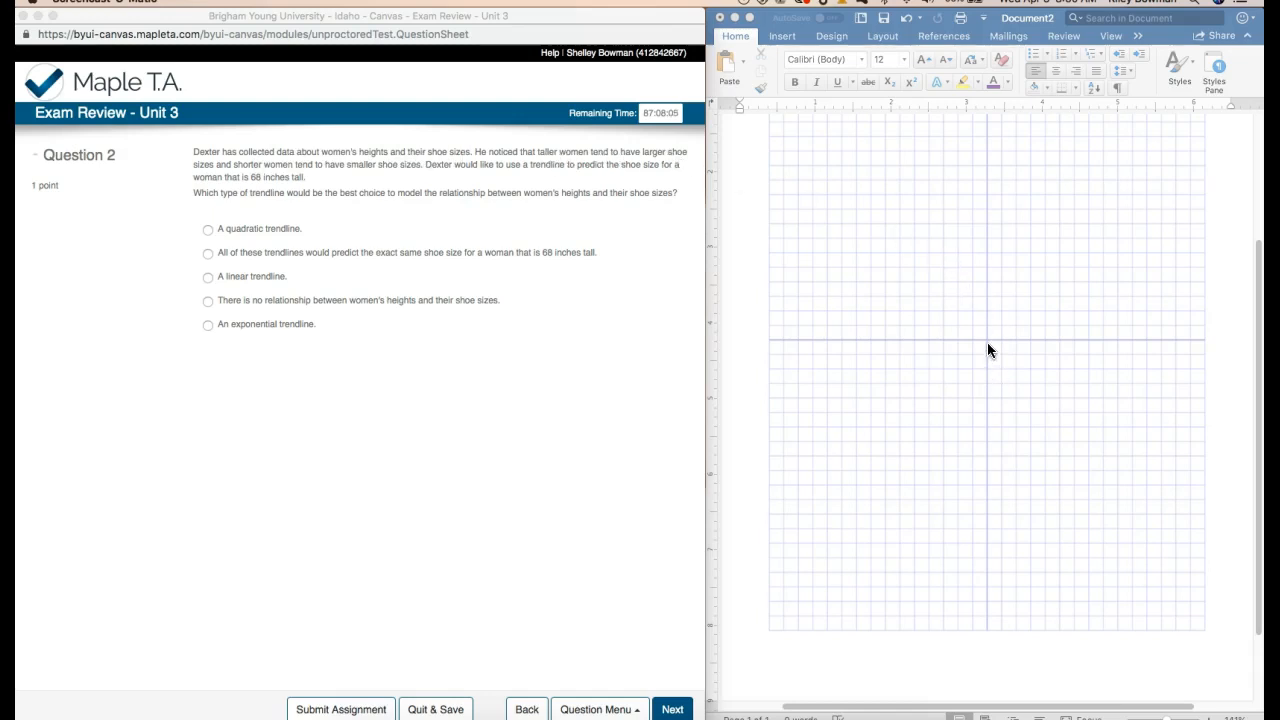
mouse_move(1153, 345)
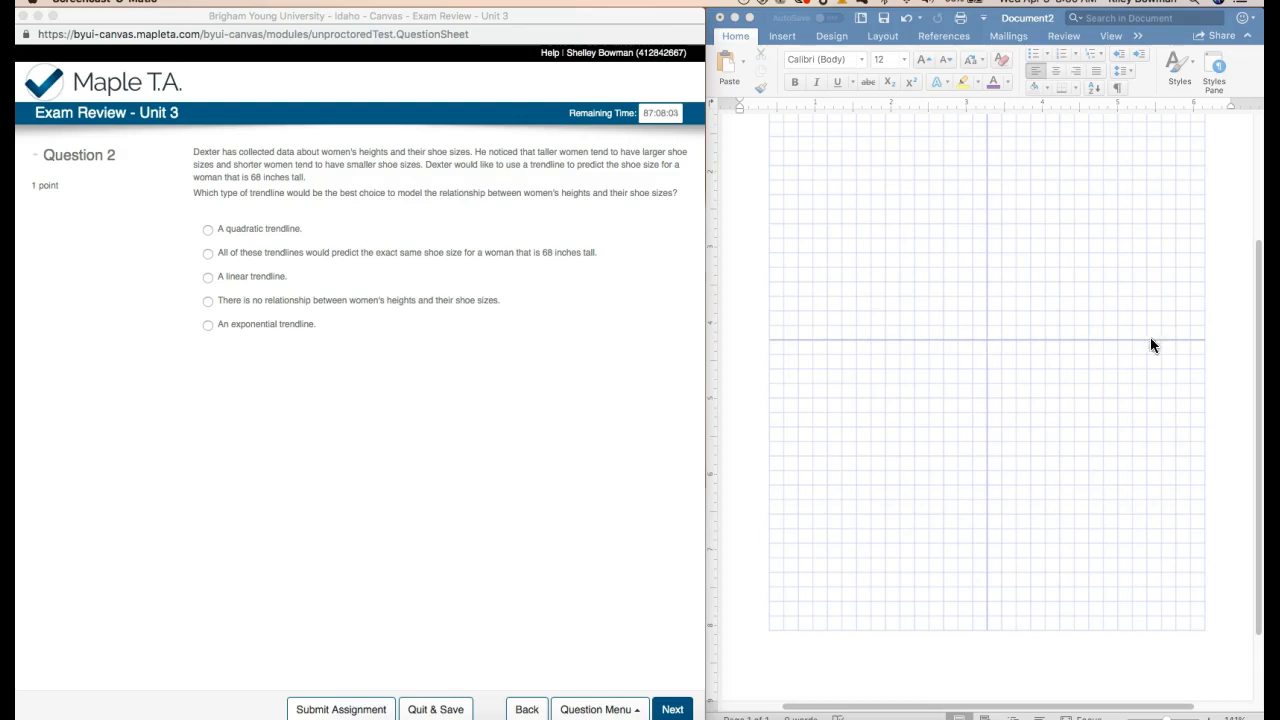
mouse_move(375, 160)
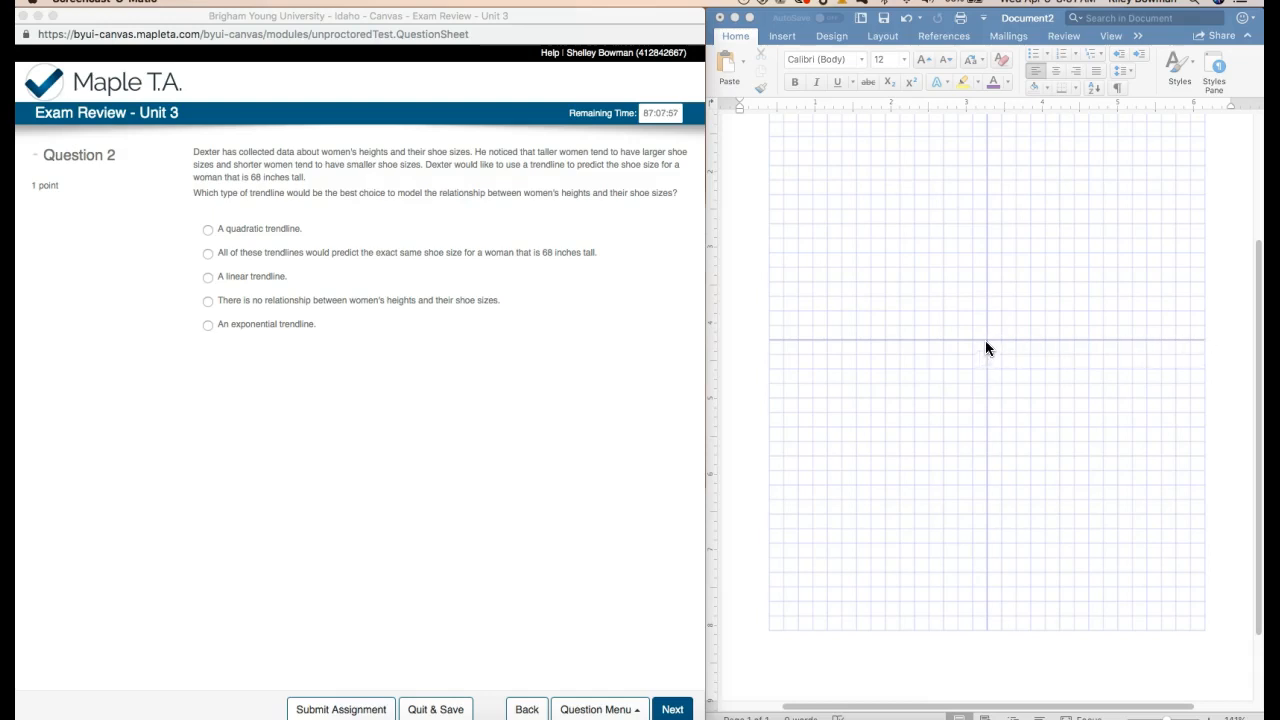
mouse_move(1006, 344)
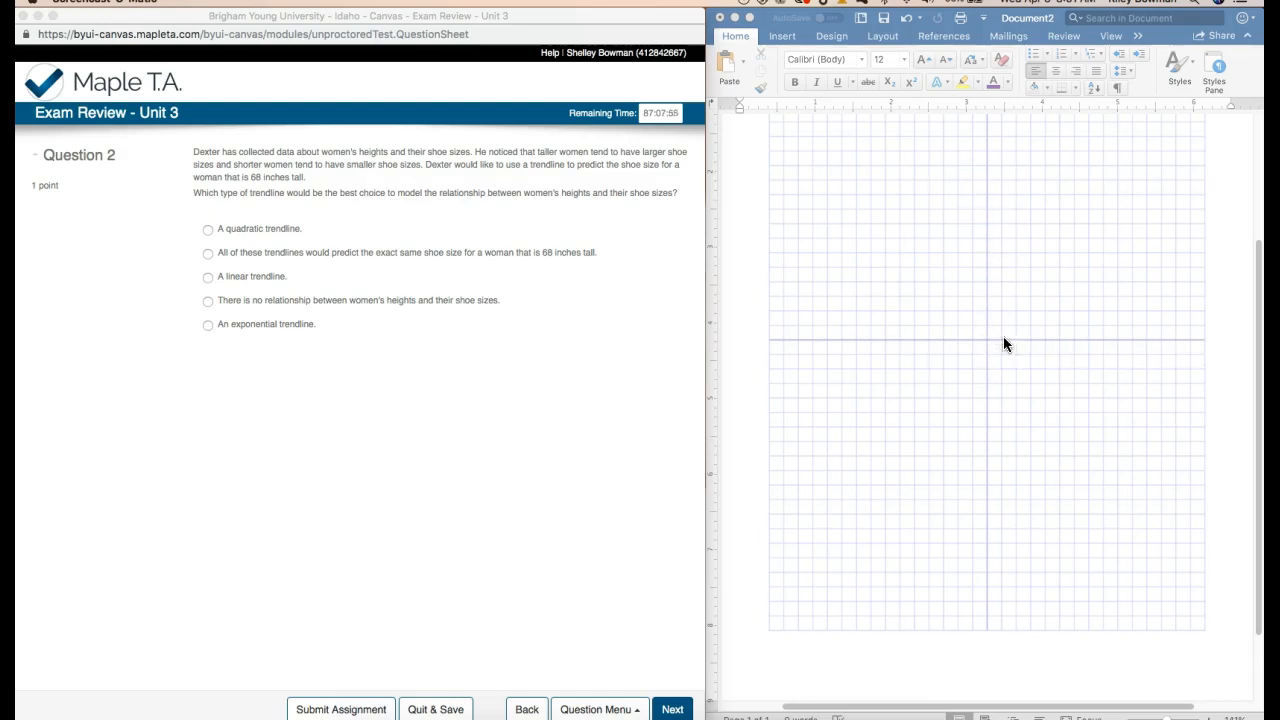
mouse_move(1180, 343)
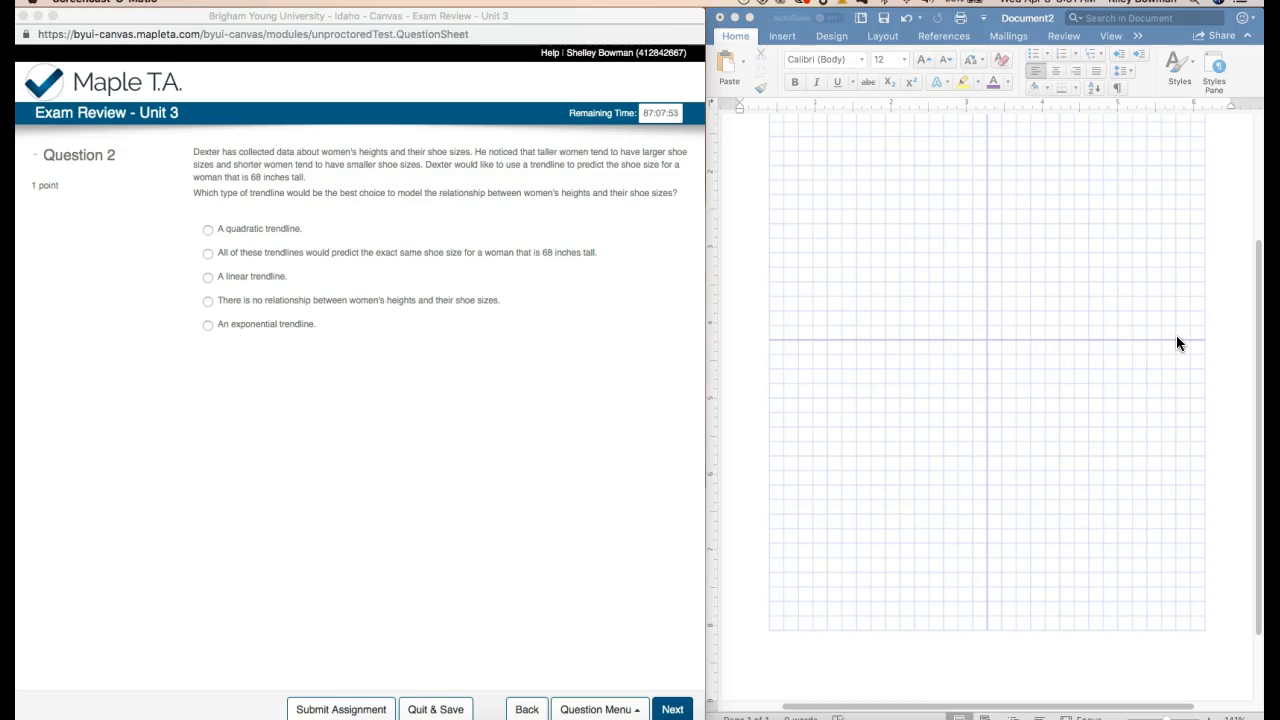
mouse_move(1162, 176)
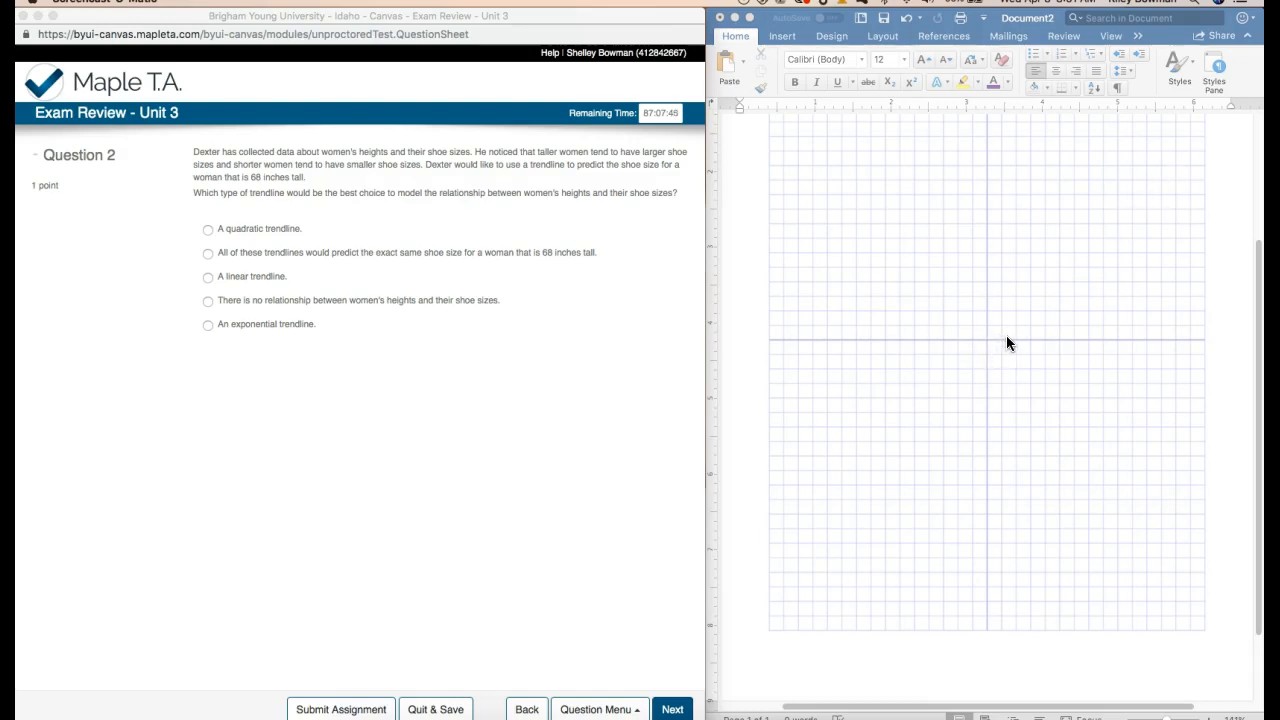
mouse_move(1004, 331)
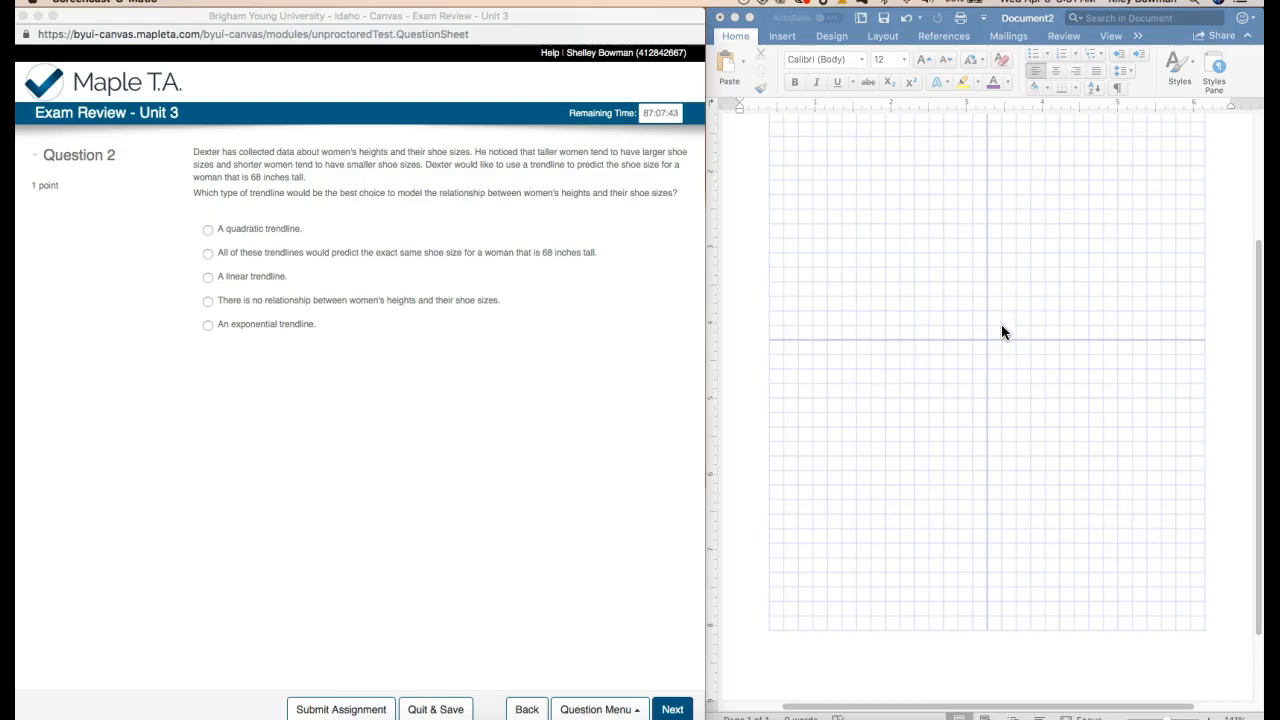
mouse_move(1092, 225)
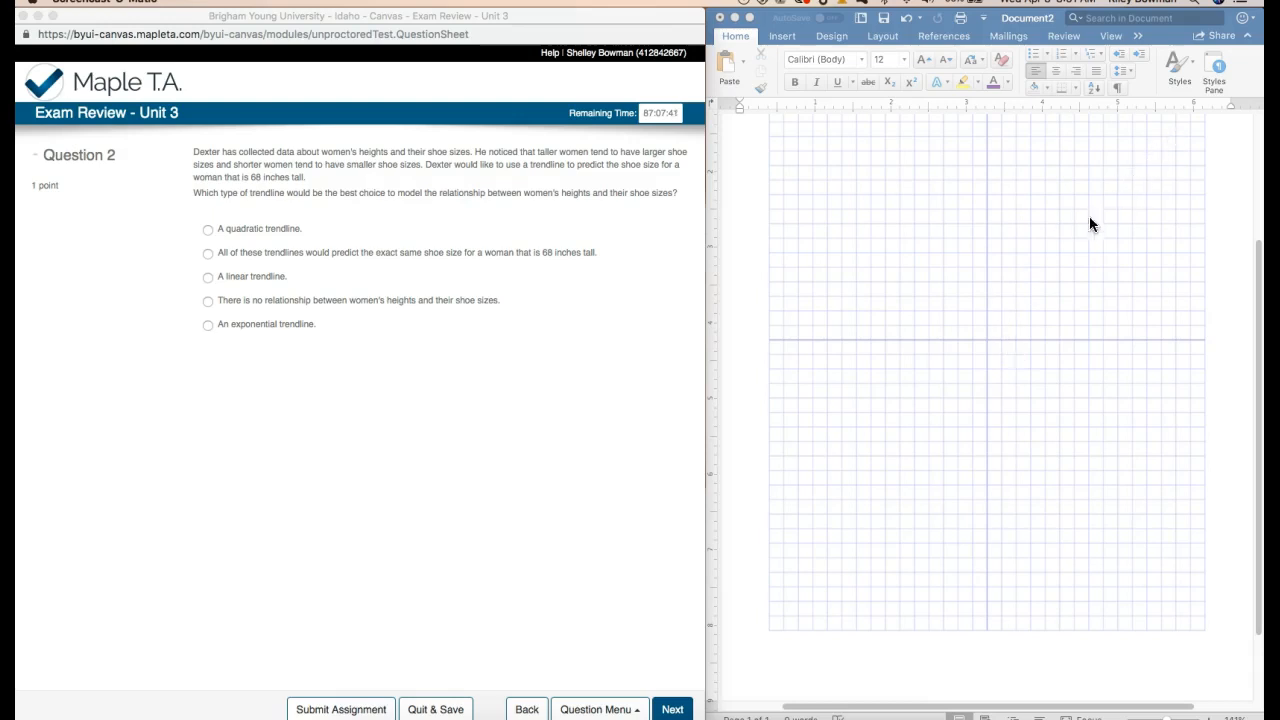
mouse_move(1143, 165)
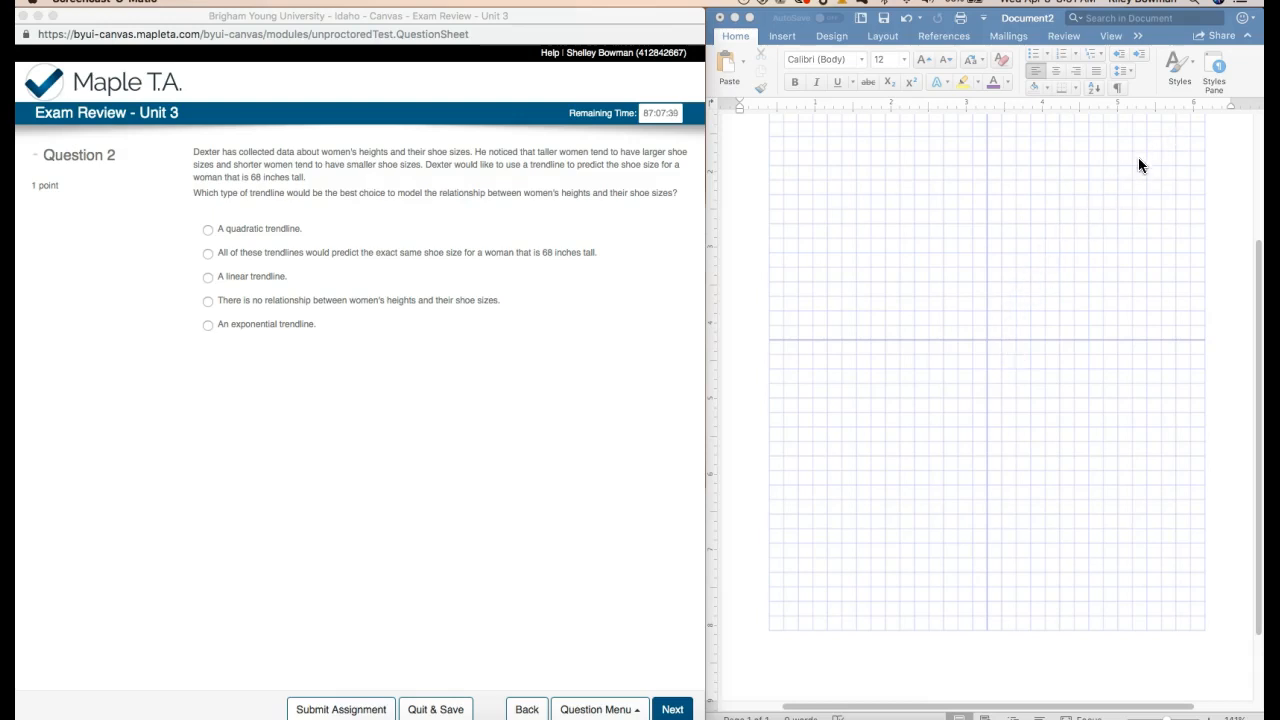
mouse_move(1079, 229)
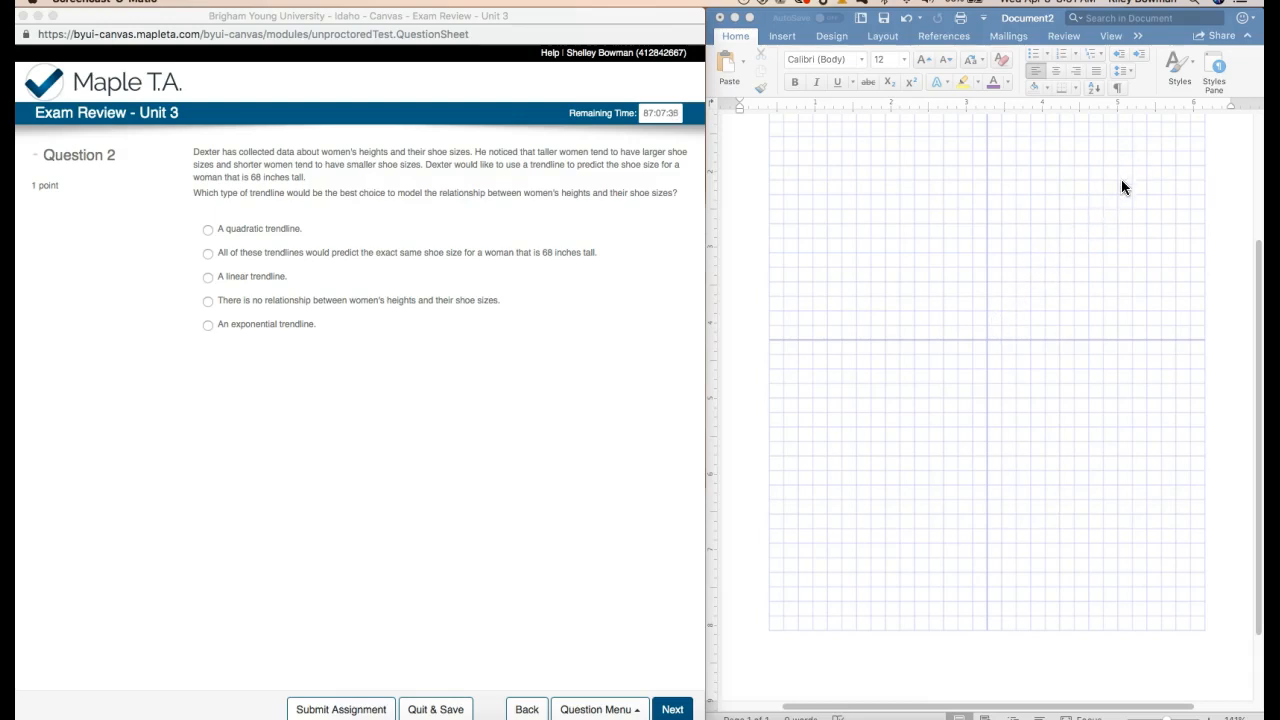
mouse_move(330, 247)
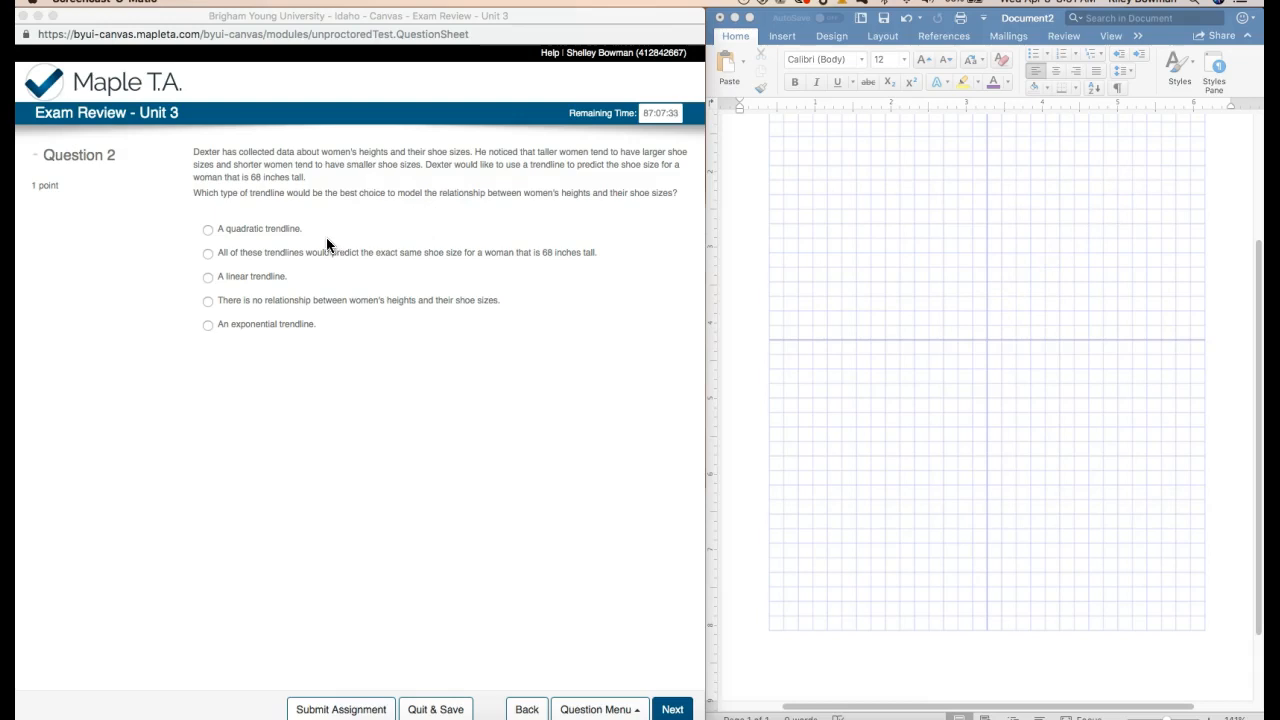
mouse_move(238, 243)
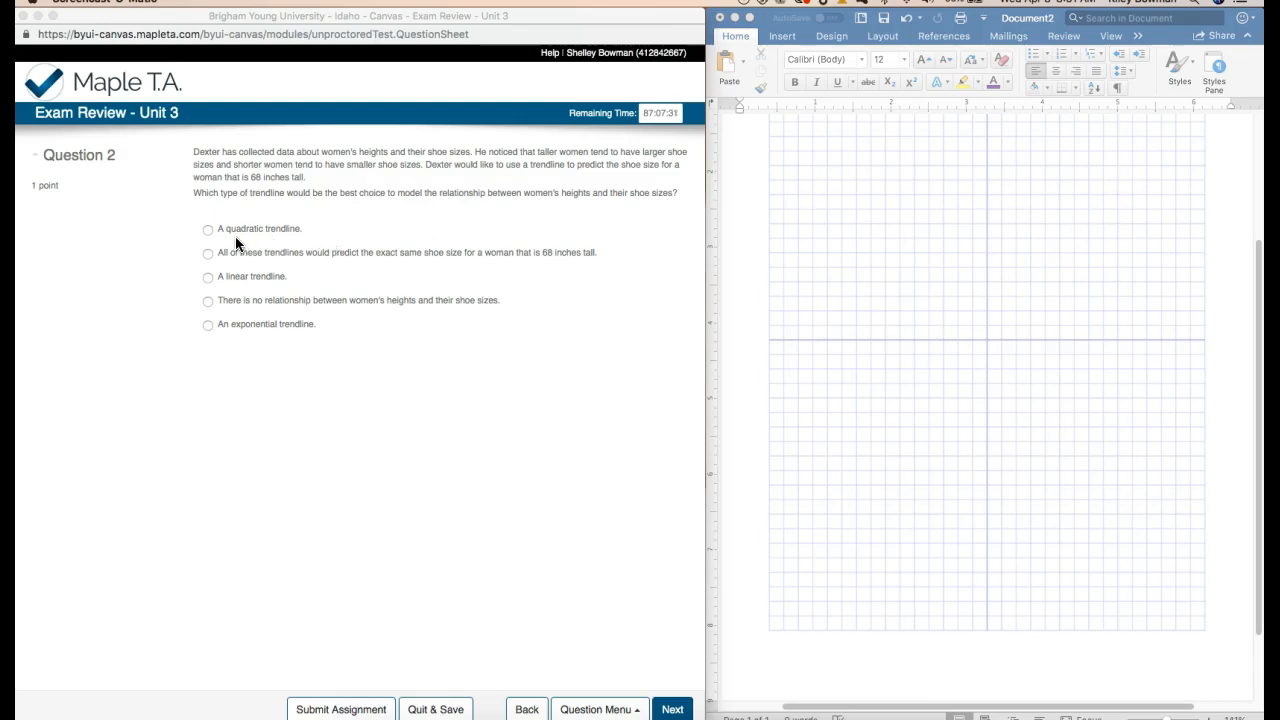
mouse_move(230, 265)
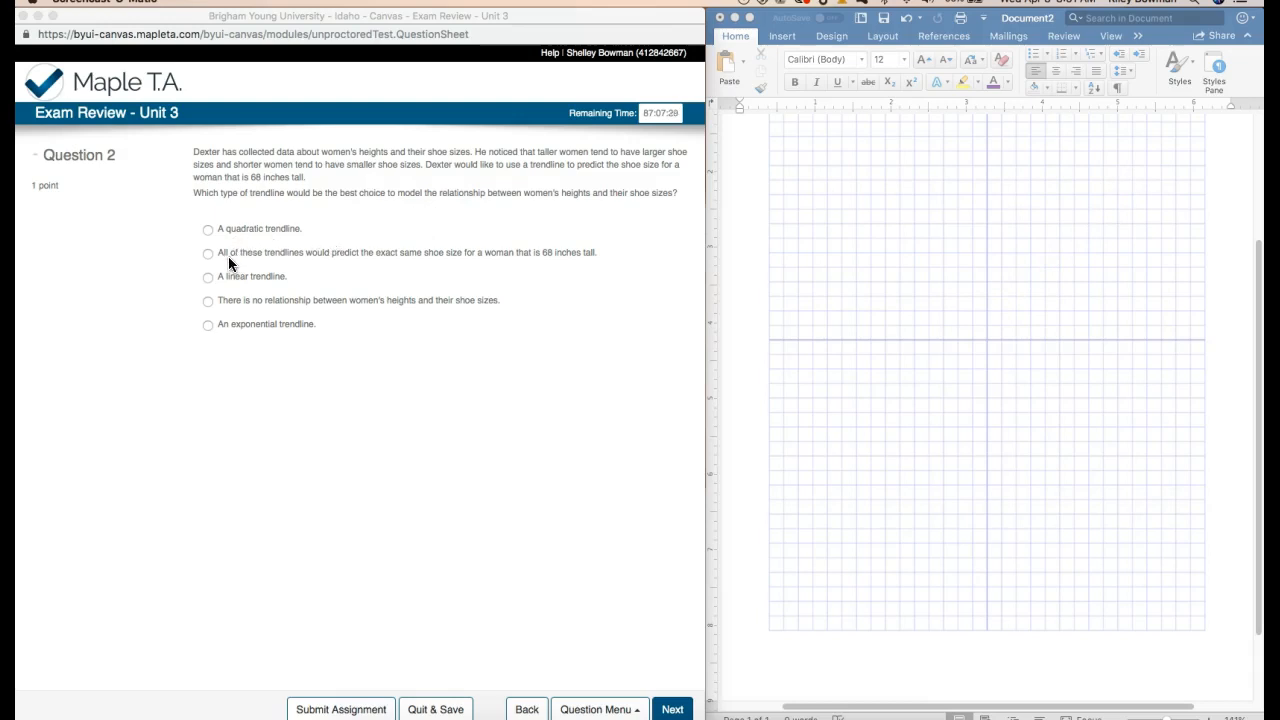
mouse_move(323, 261)
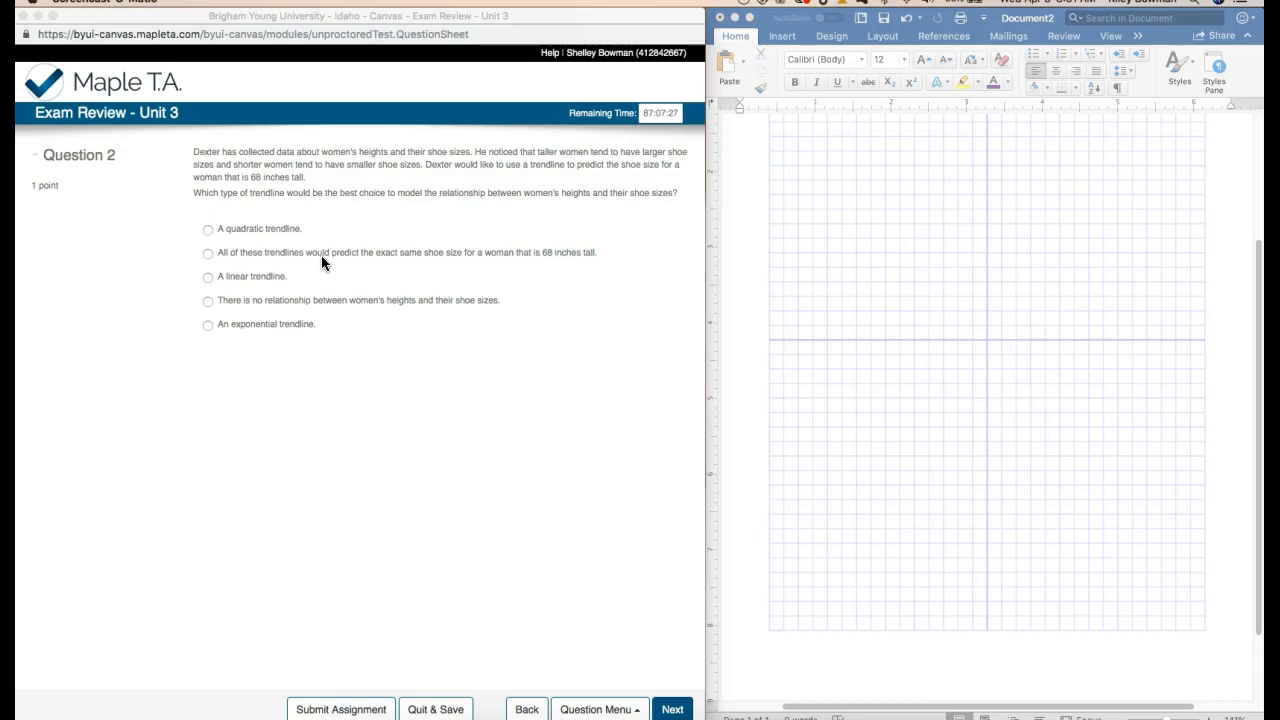
mouse_move(497, 258)
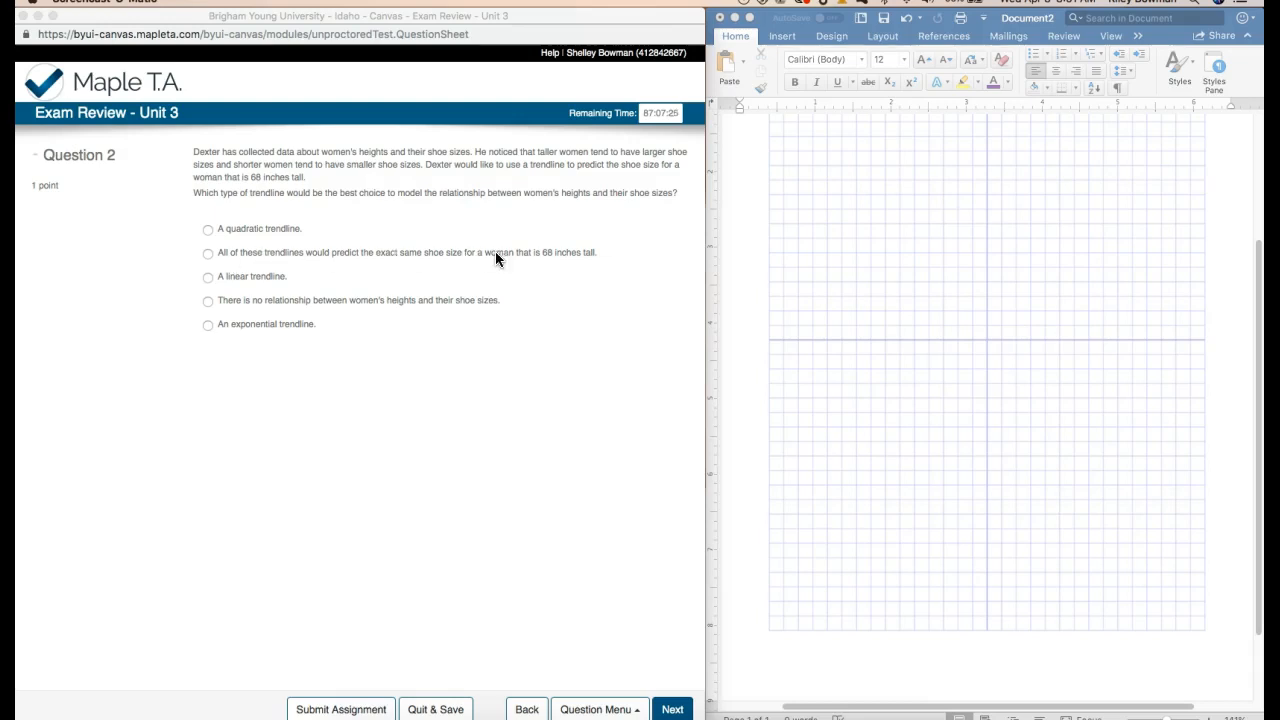
mouse_move(563, 262)
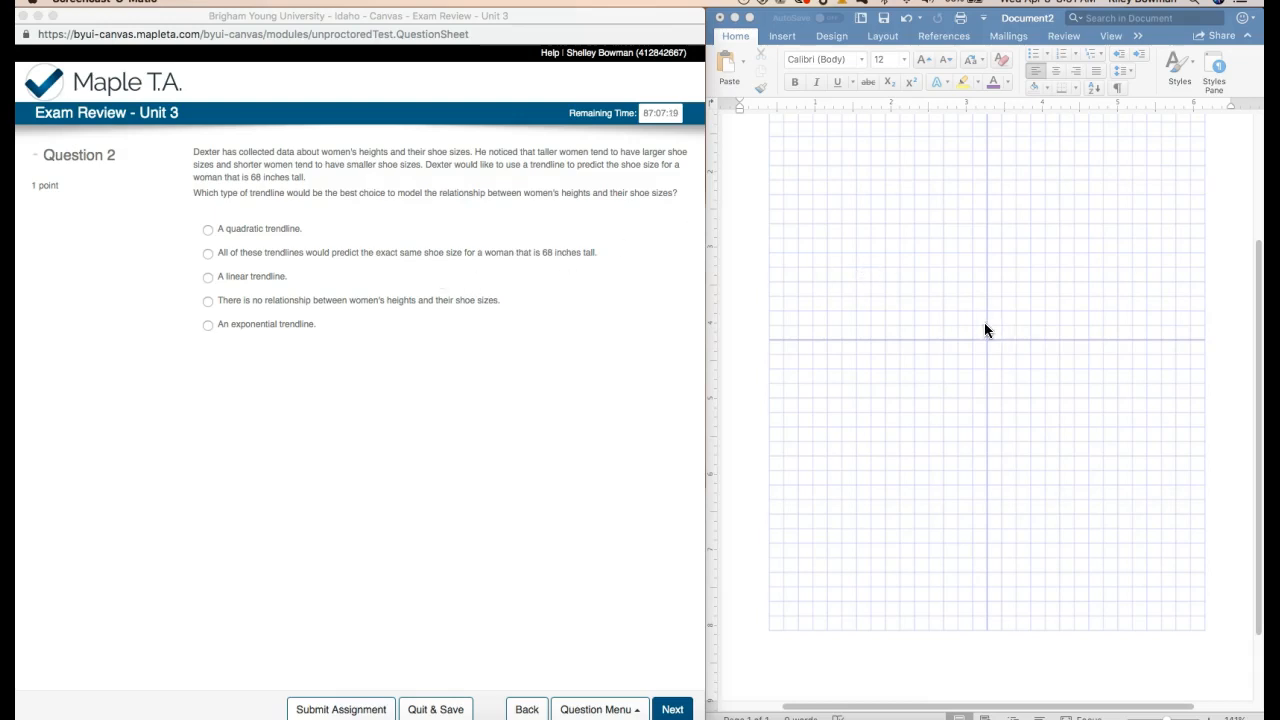
mouse_move(982, 326)
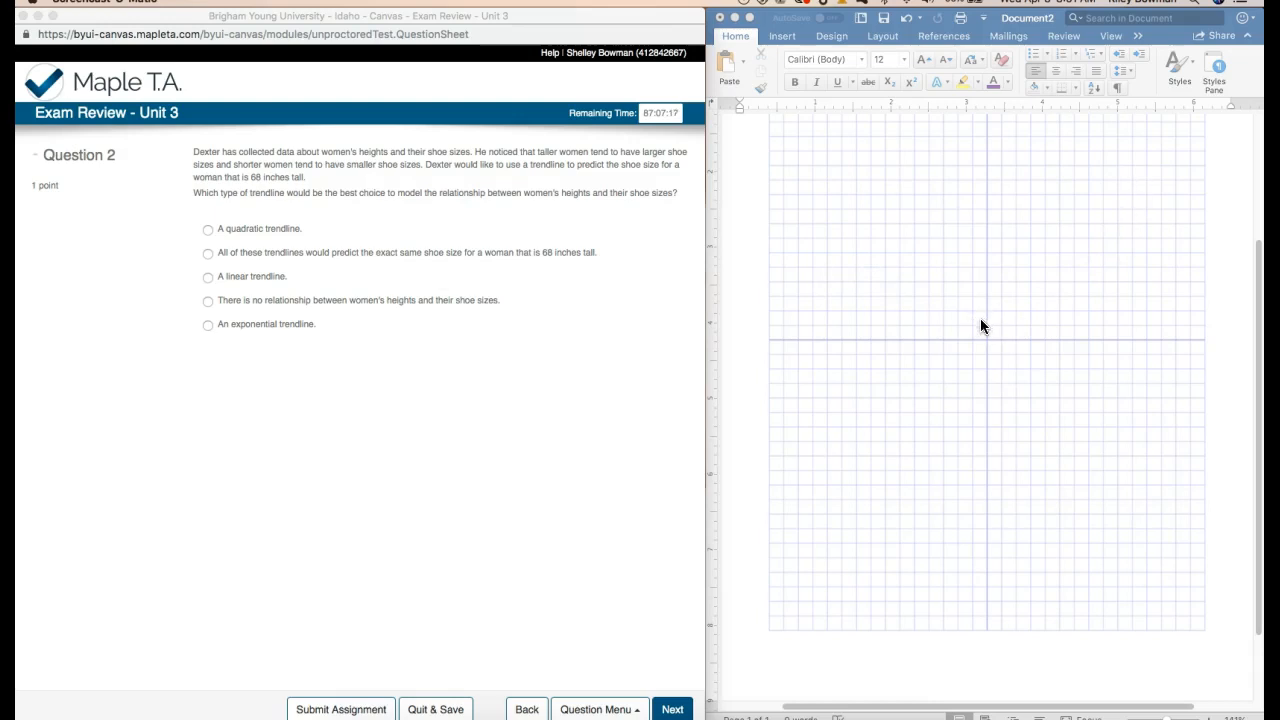
mouse_move(1085, 318)
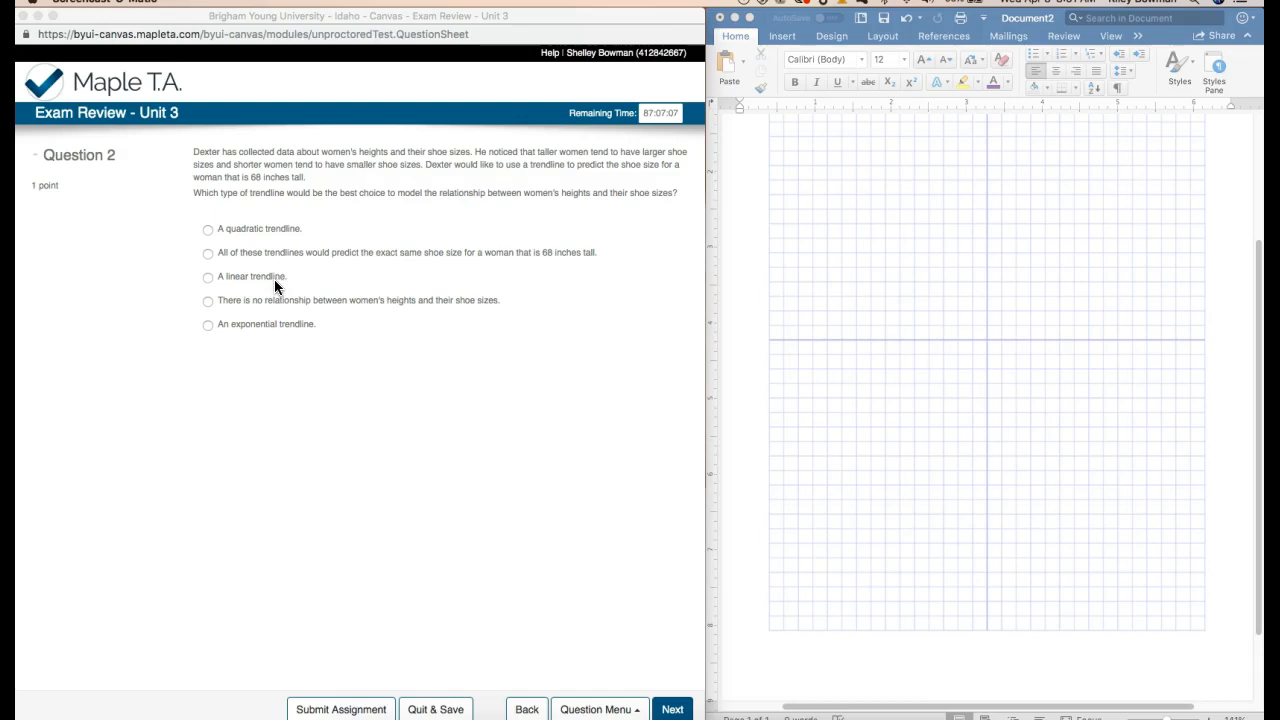
mouse_move(265, 310)
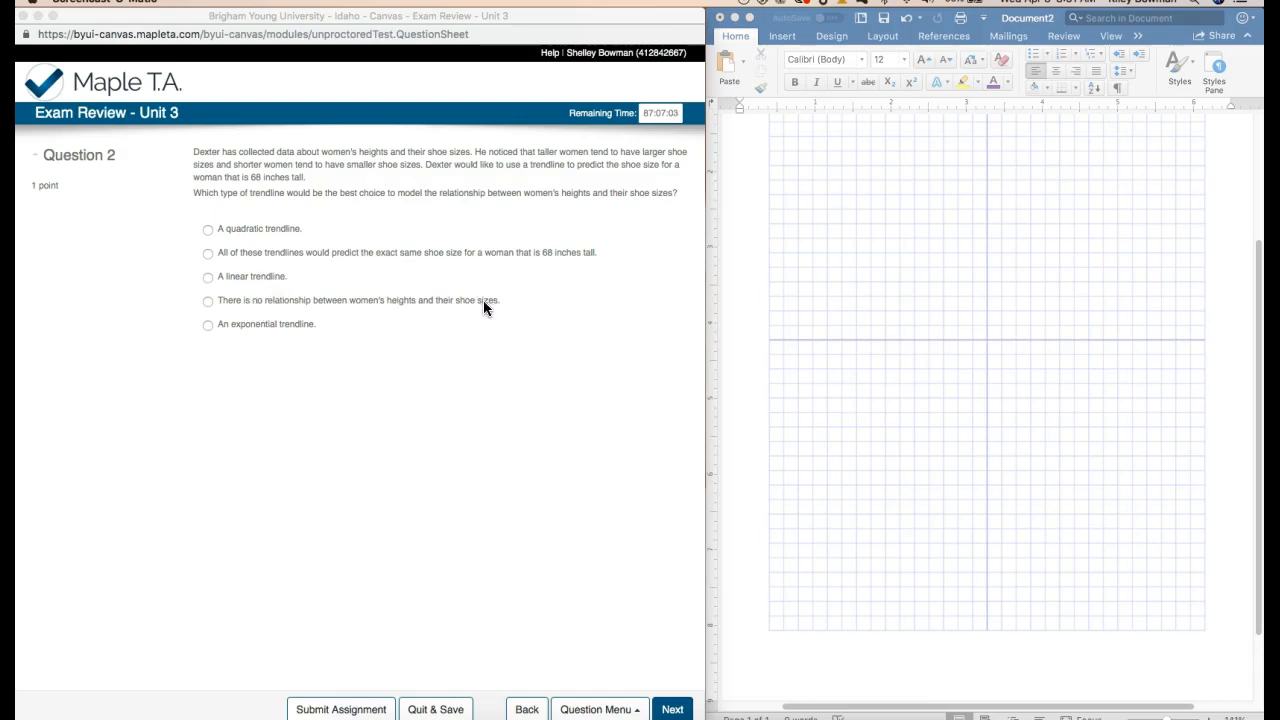
mouse_move(503, 165)
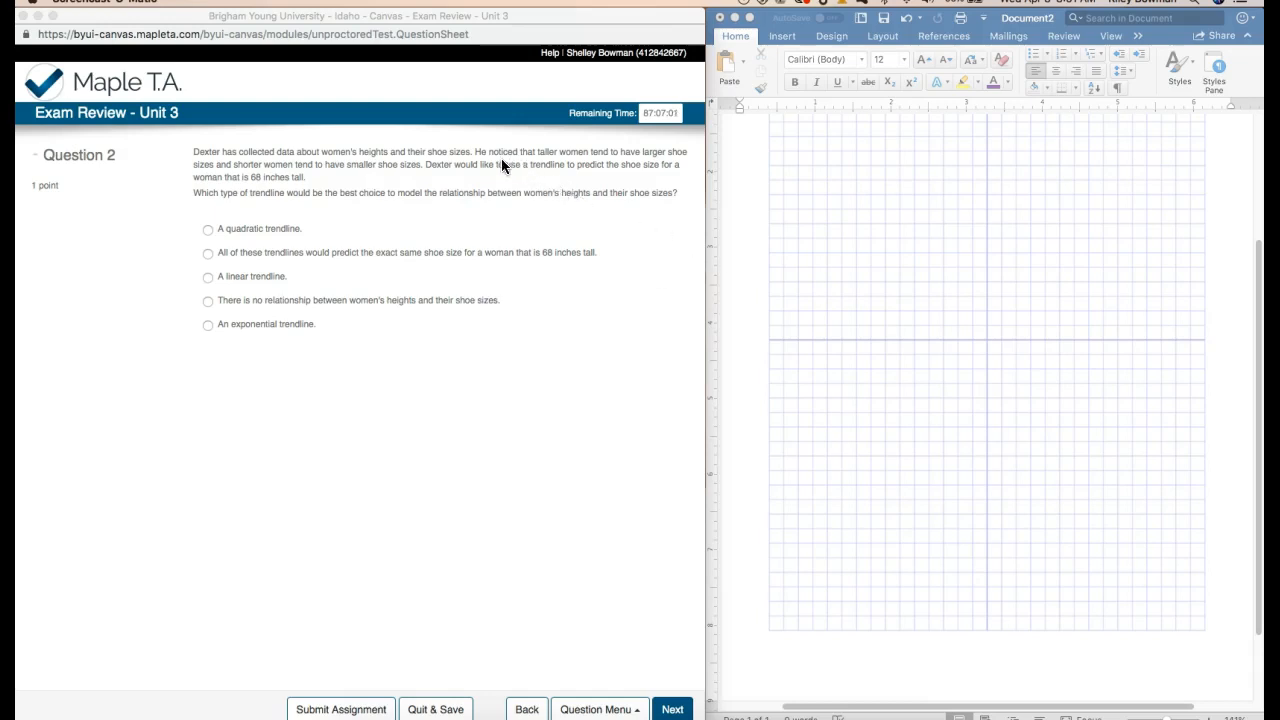
mouse_move(586, 160)
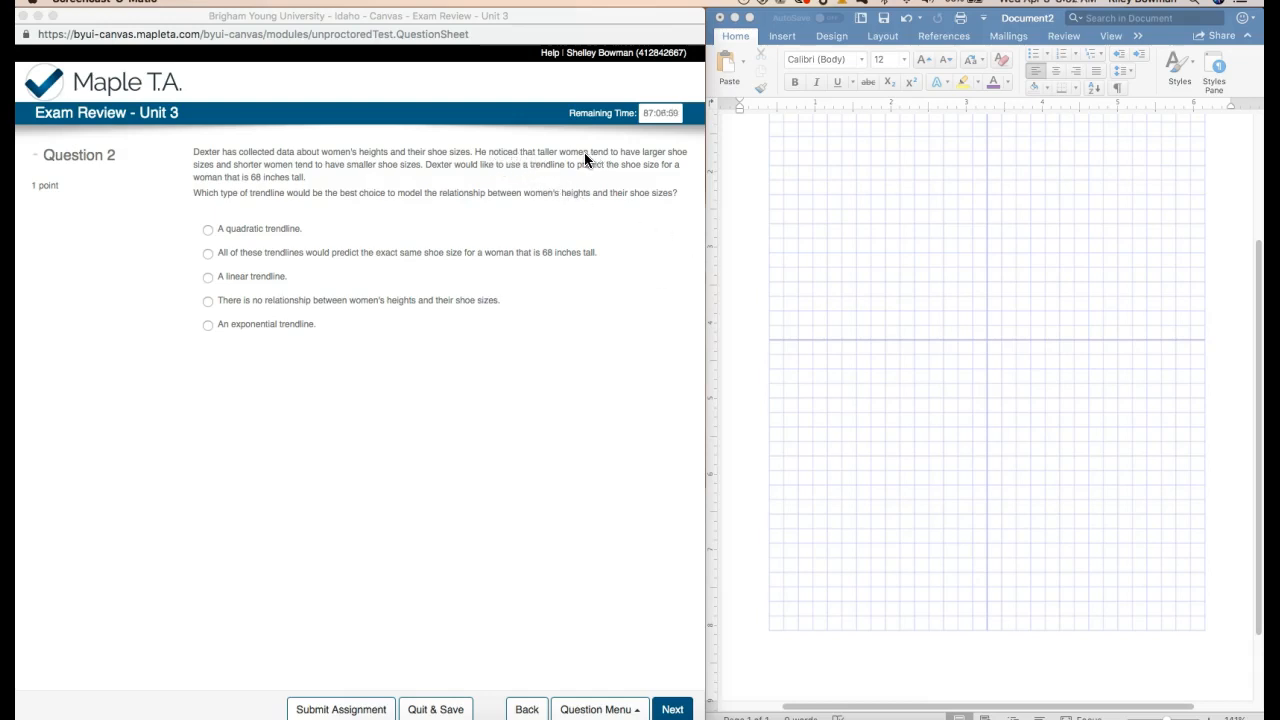
mouse_move(570, 160)
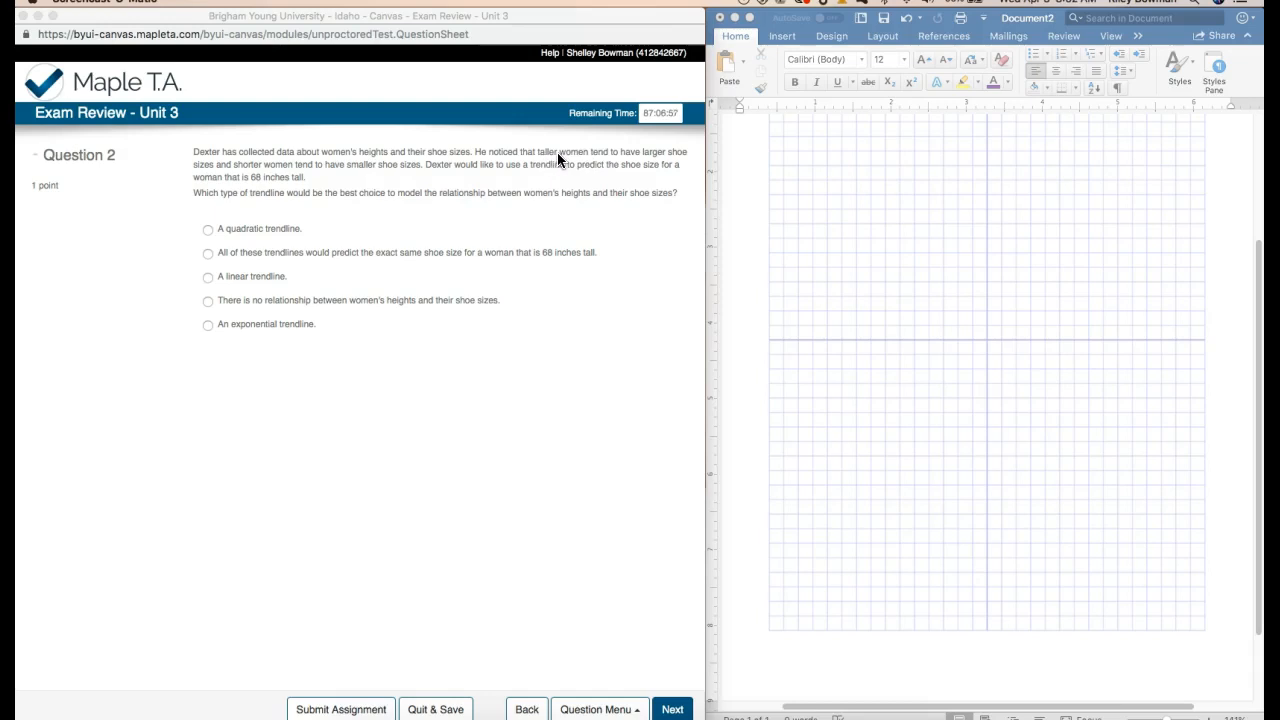
mouse_move(456, 166)
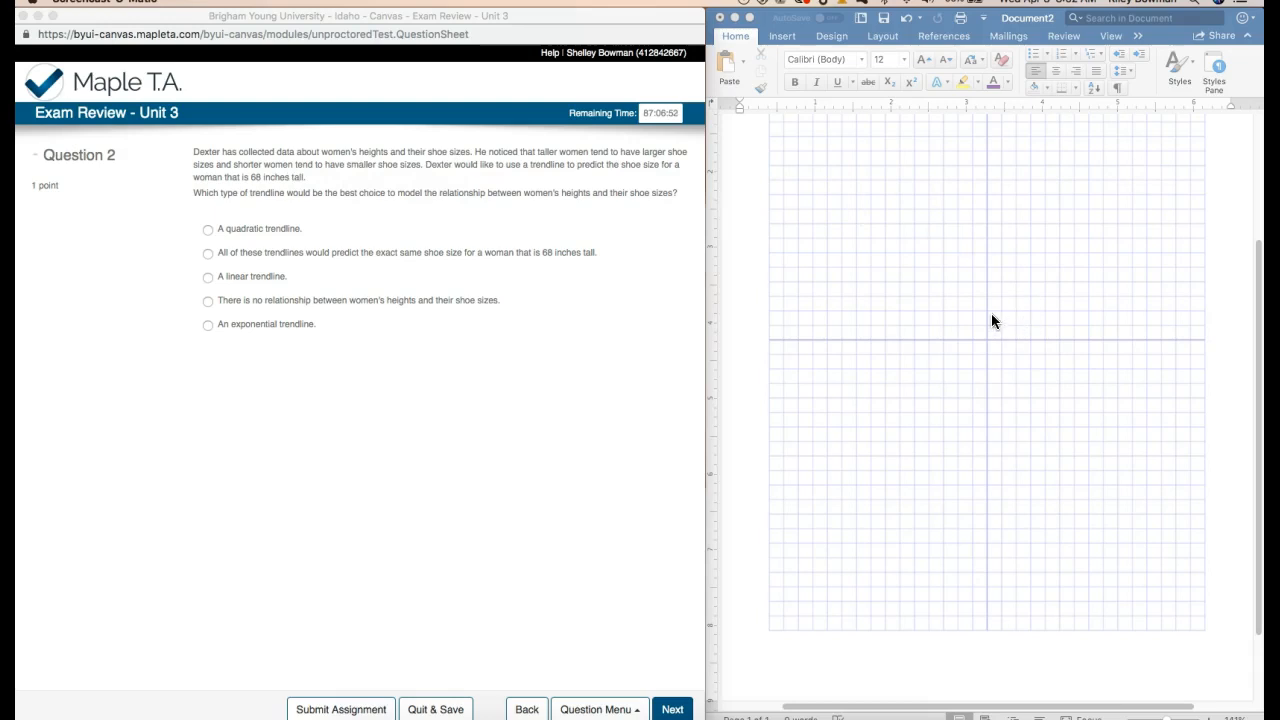
mouse_move(997, 209)
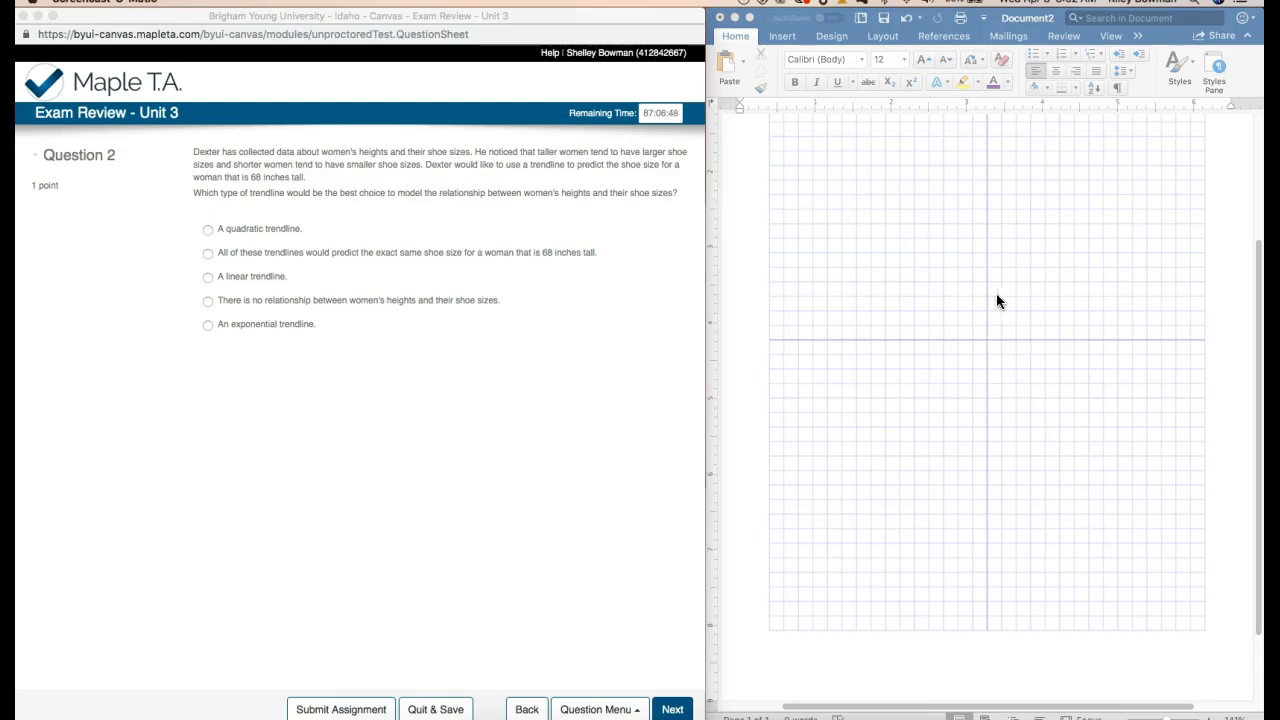
mouse_move(293, 305)
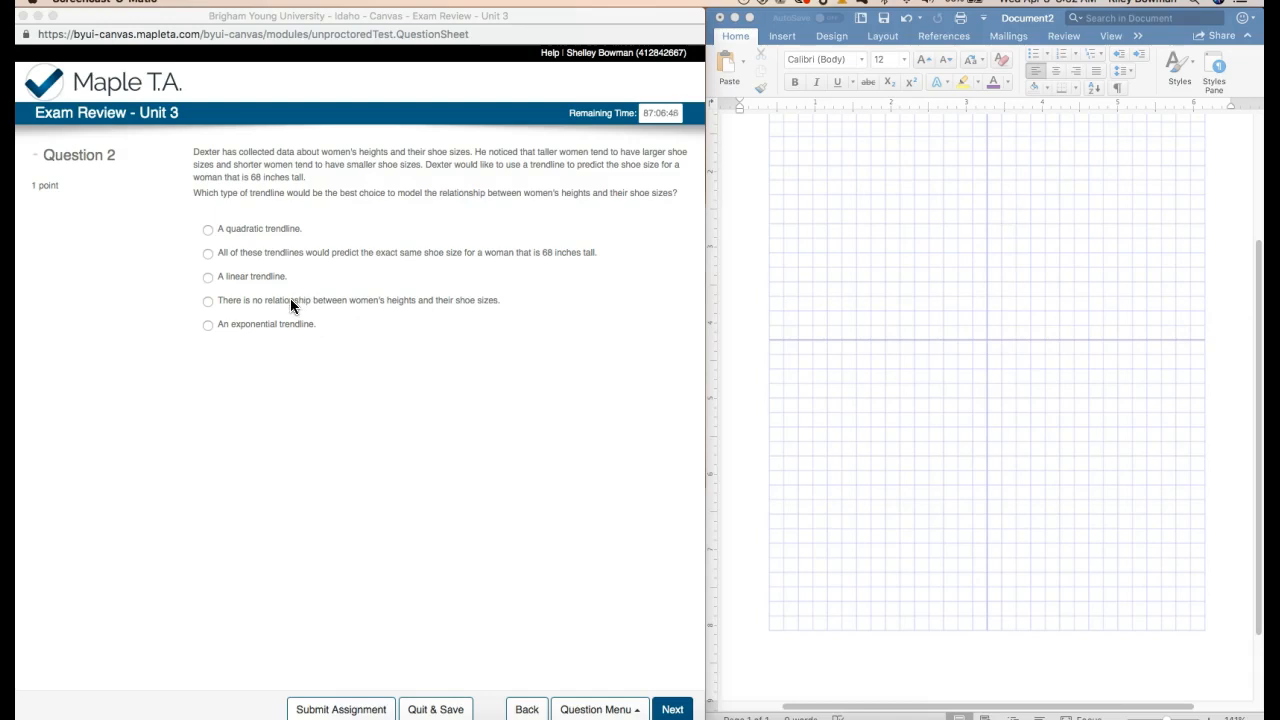
mouse_move(303, 340)
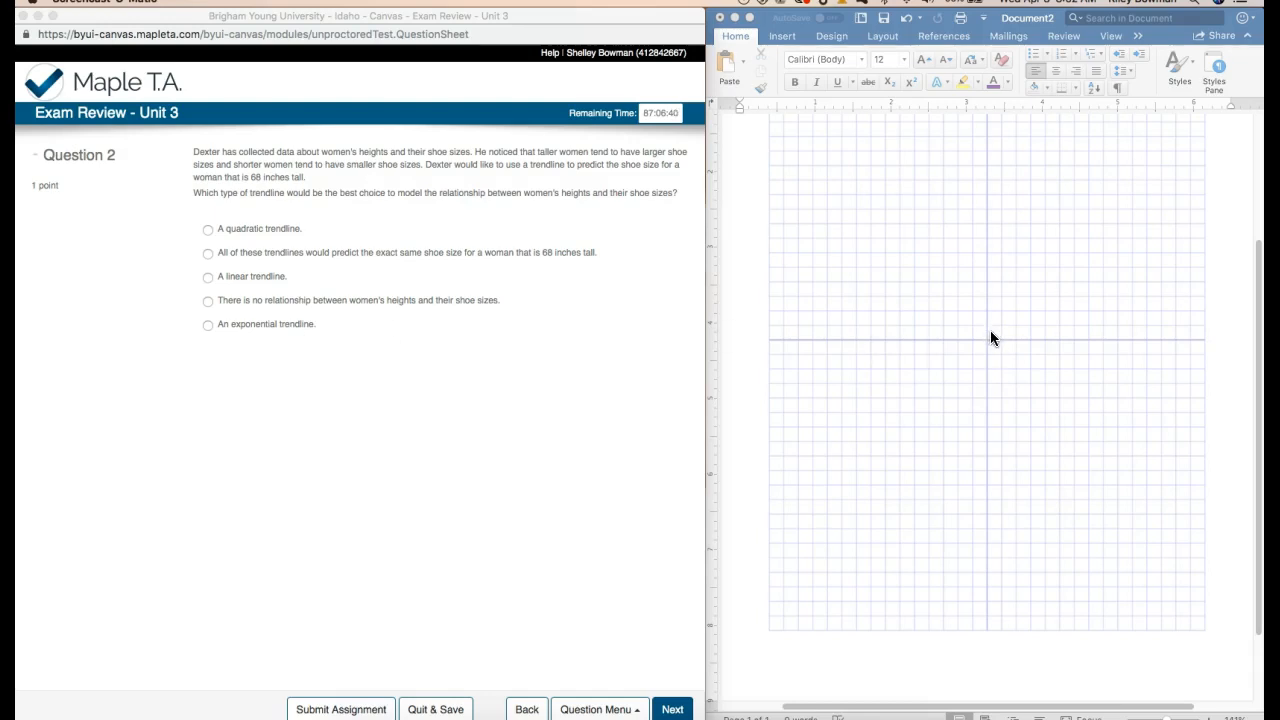
mouse_move(1135, 171)
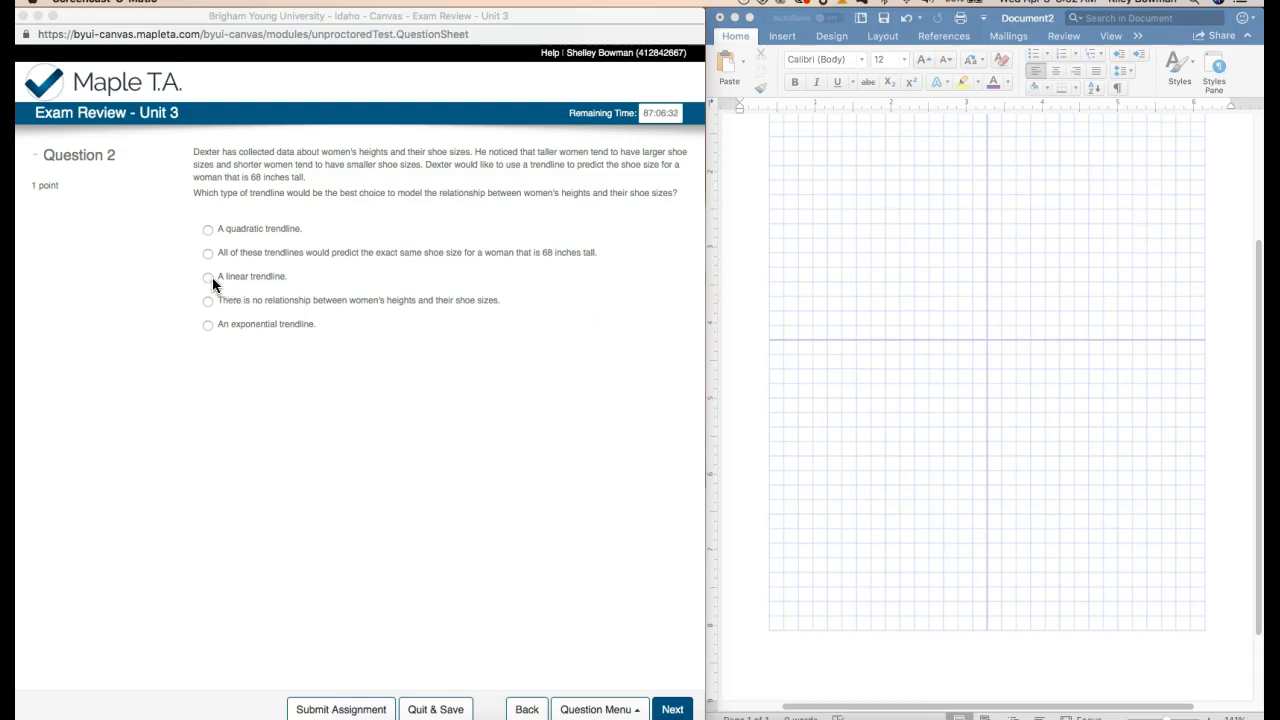
Step: Select 'A linear trendline' as the answer to the Question 2 trendline question
click(208, 277)
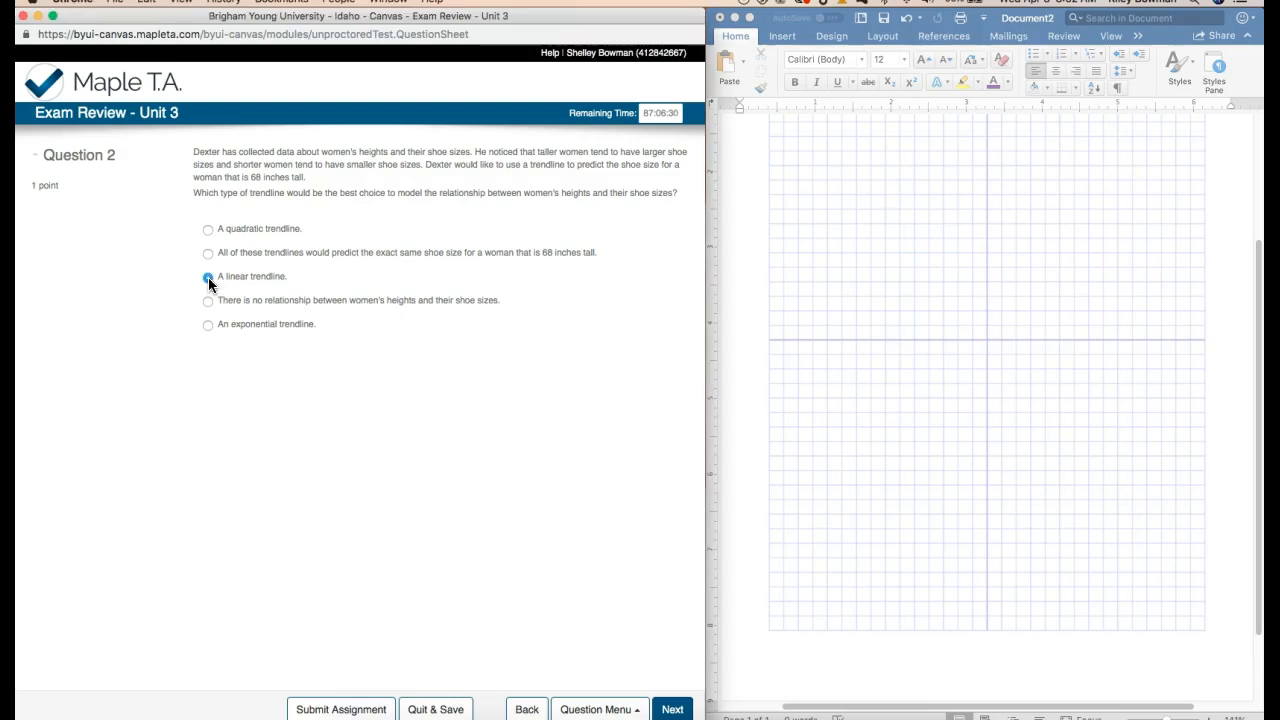